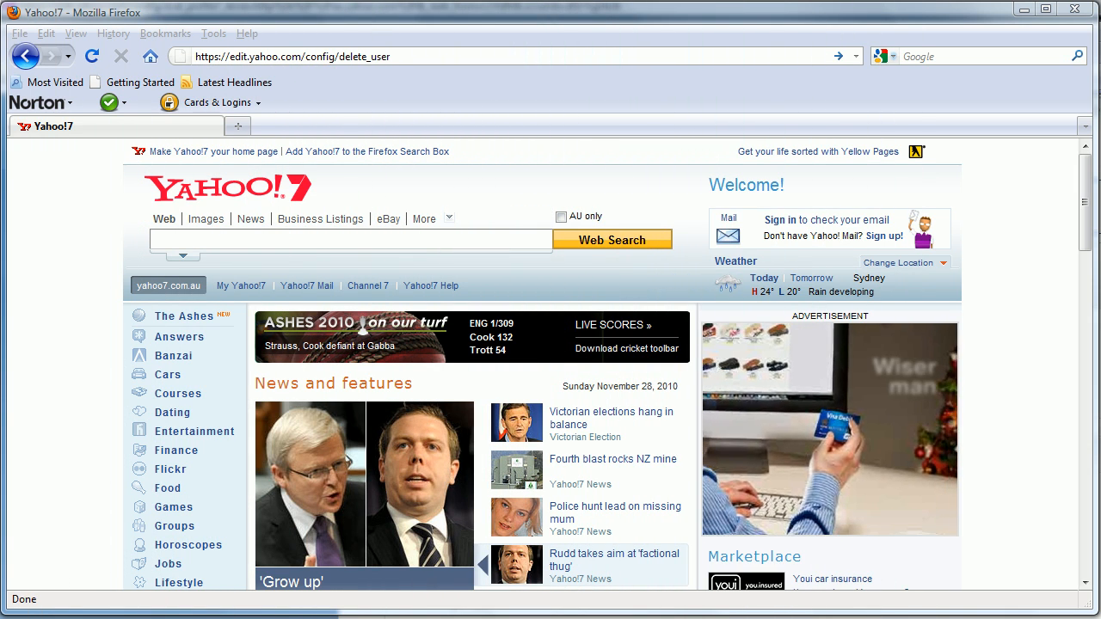
{"action": "mouse_move", "coordinate": [996, 318]}
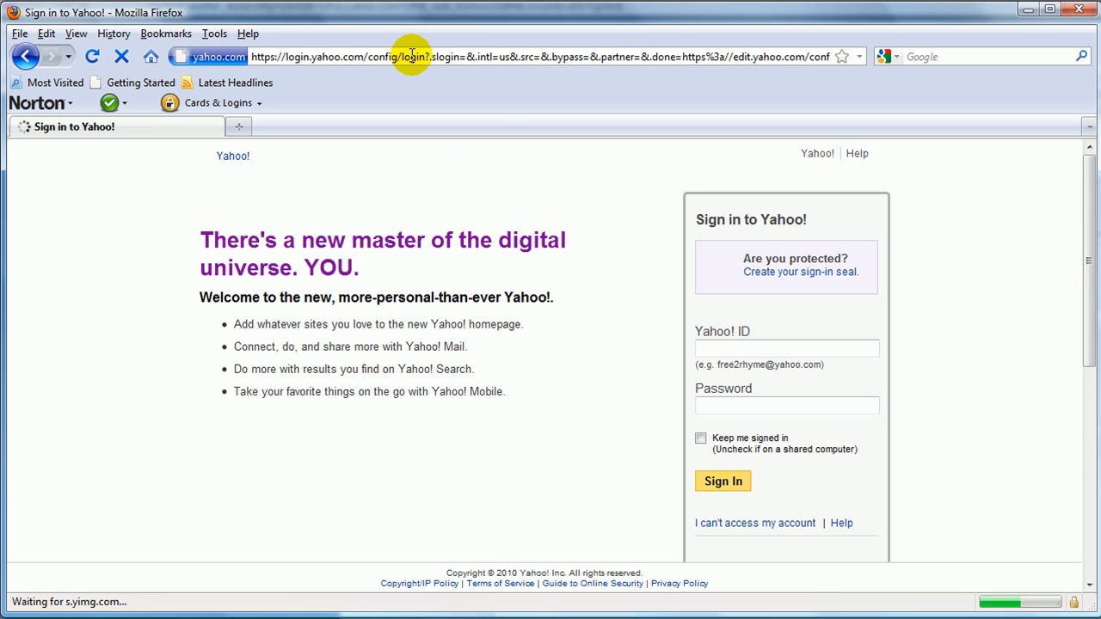
- Sign in with the saved 'training' Yahoo ID suggestion and its password
{"action": "left_click", "coordinate": [786, 348]}
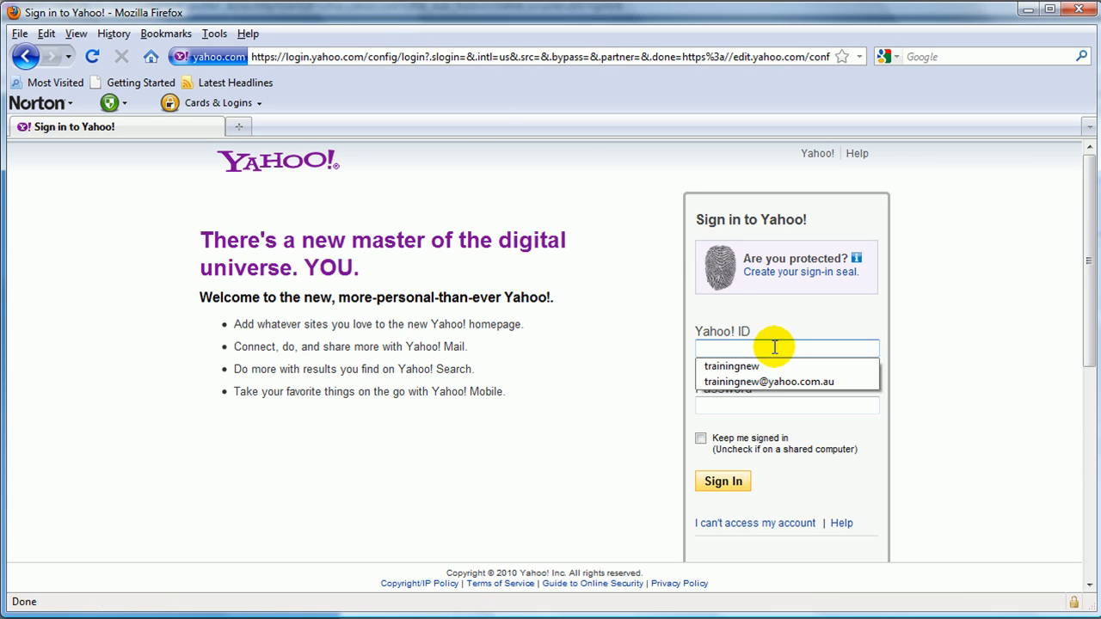
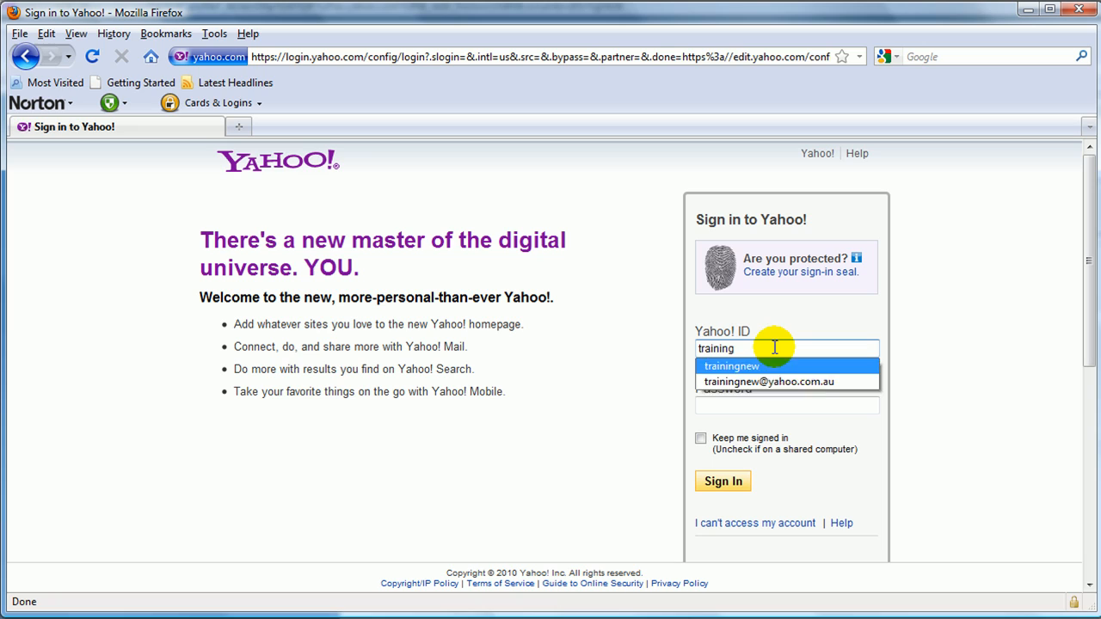
{"action": "left_click", "coordinate": [768, 381]}
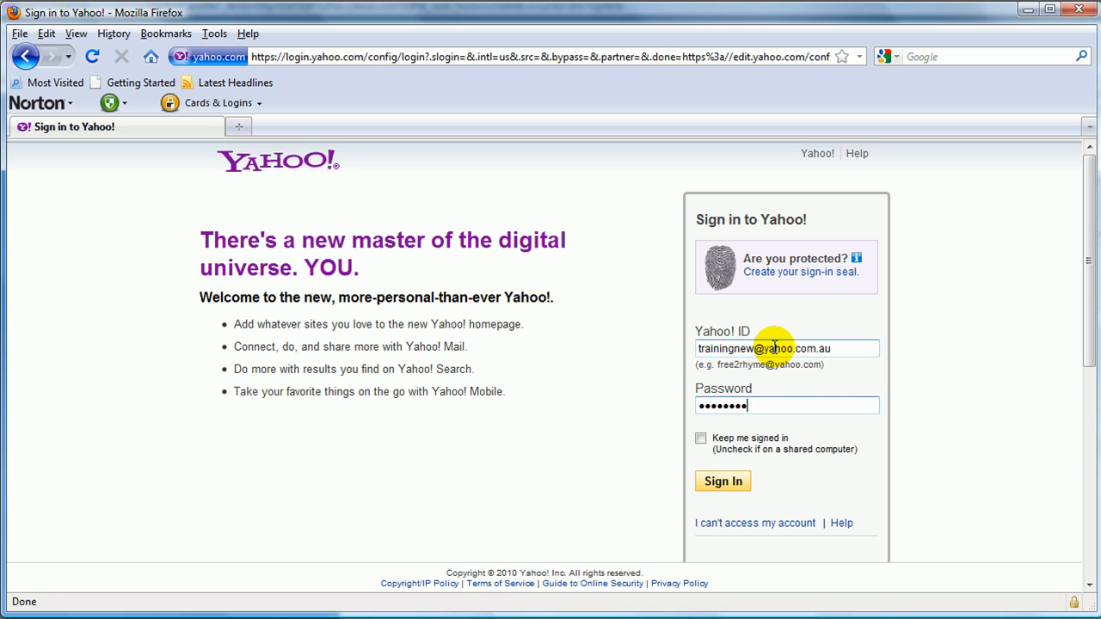
{"action": "left_click", "coordinate": [722, 481]}
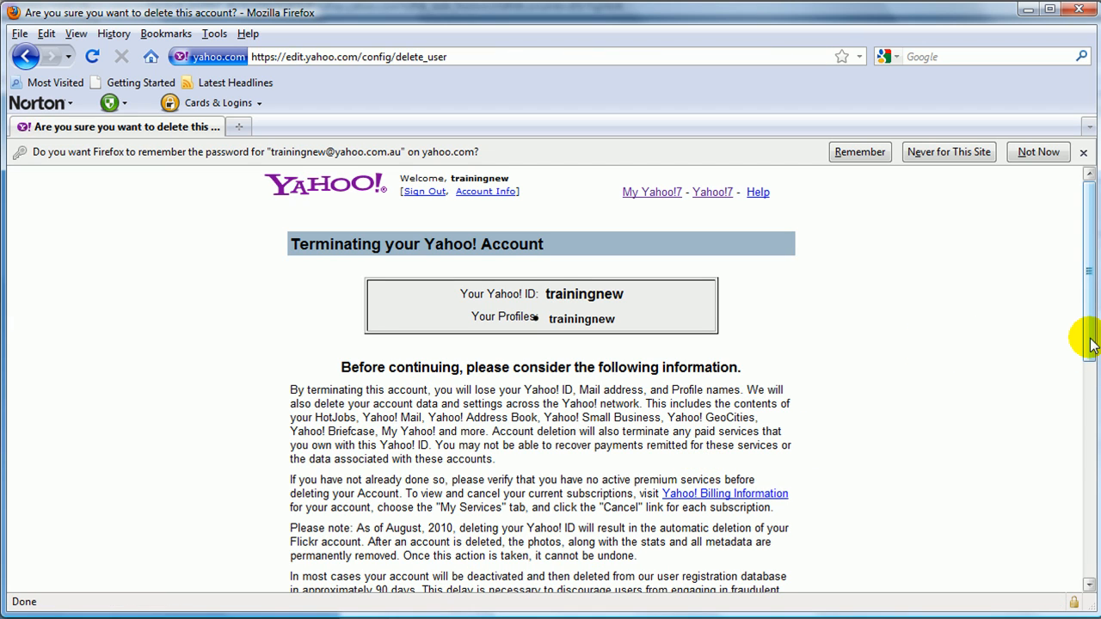
- Scroll past the deletion warnings to the password confirmation box and focus it
{"action": "scroll", "scroll_direction": "down", "scroll_amount": 3}
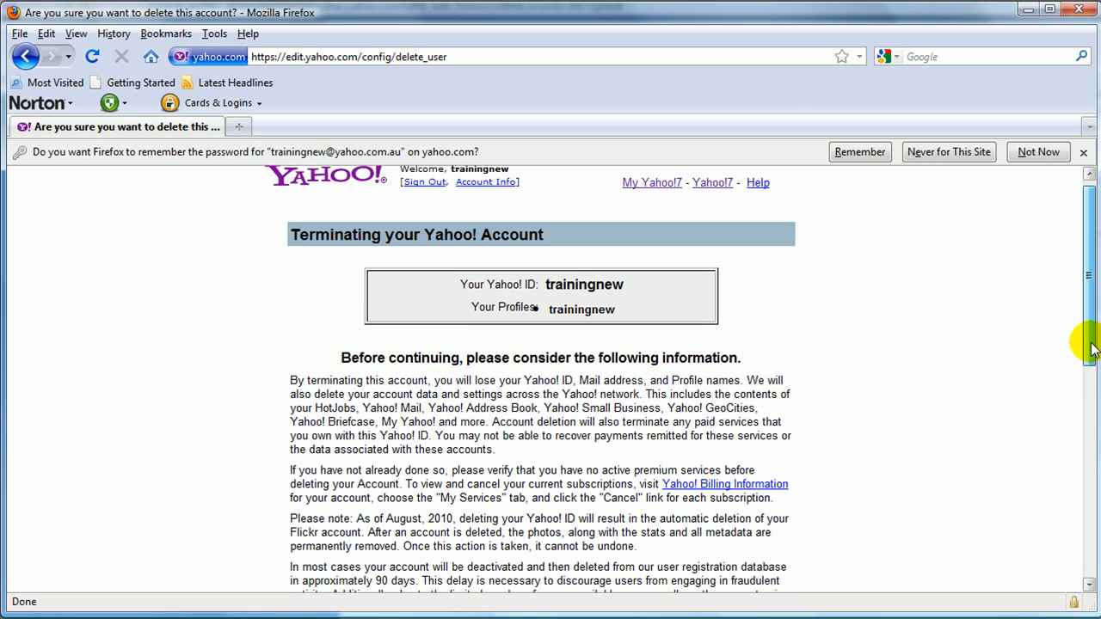
{"action": "scroll", "scroll_direction": "down", "scroll_amount": 3}
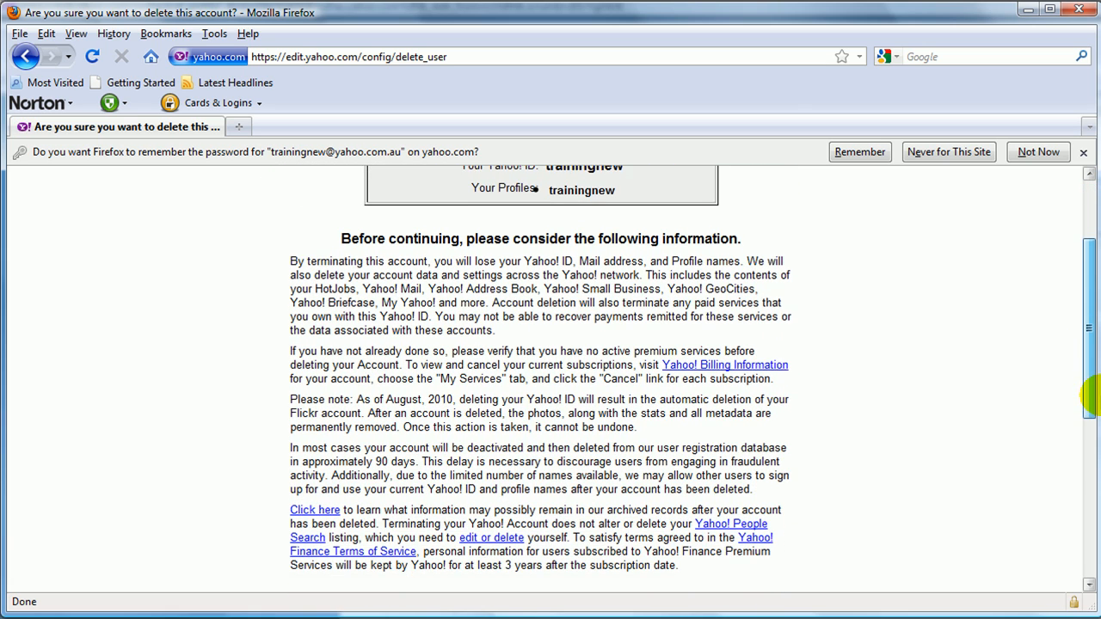
{"action": "scroll", "scroll_direction": "down", "scroll_amount": 3}
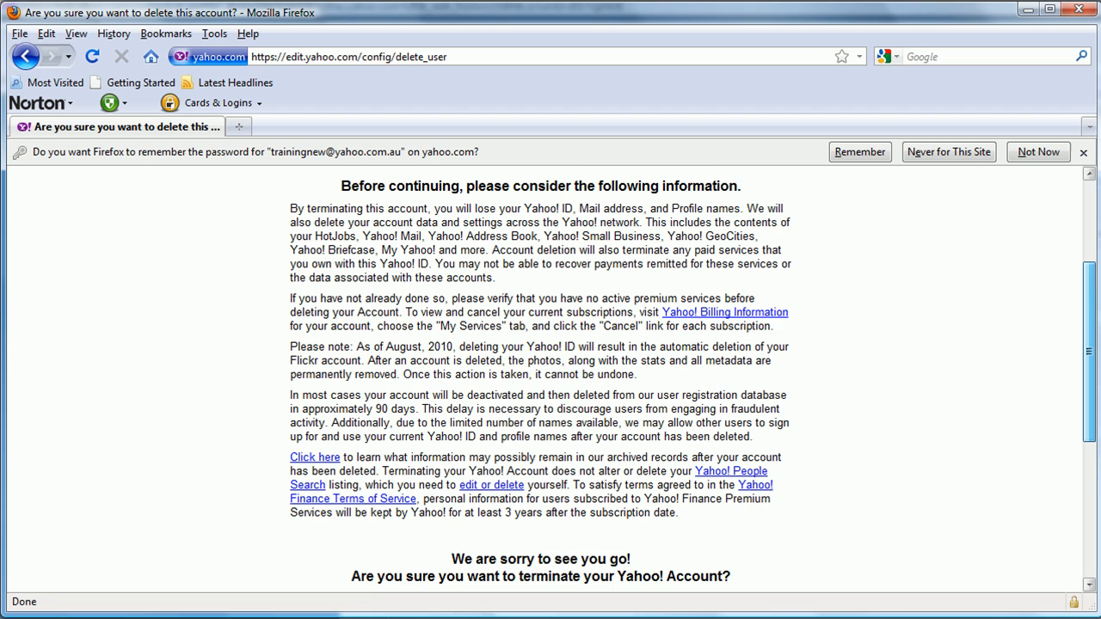
{"action": "scroll", "scroll_direction": "down", "scroll_amount": 3}
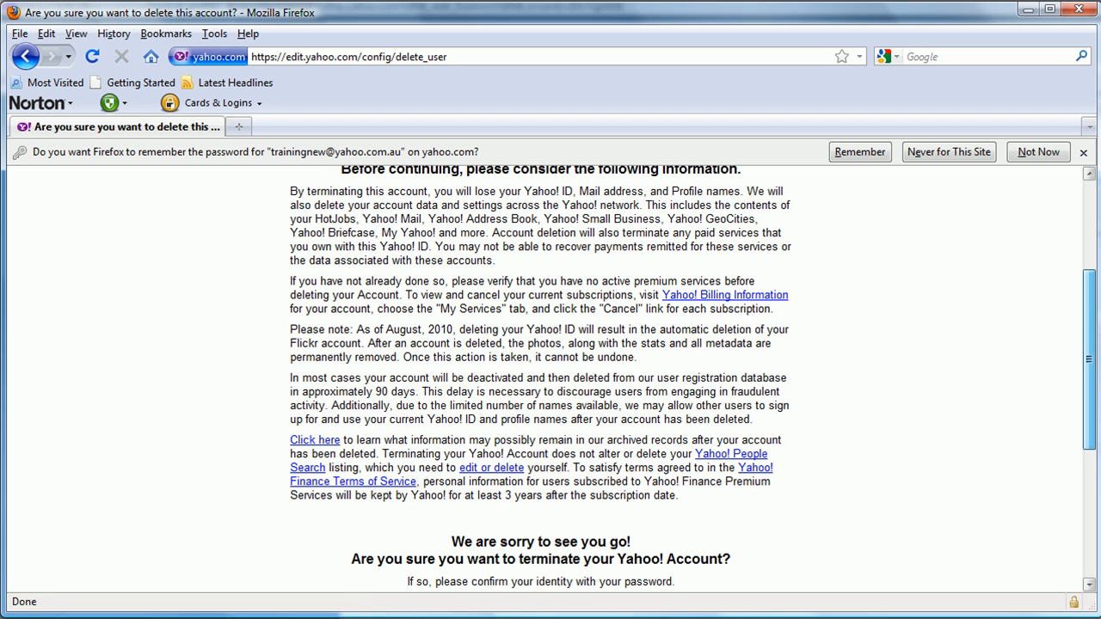
{"action": "scroll", "scroll_direction": "down", "scroll_amount": 3}
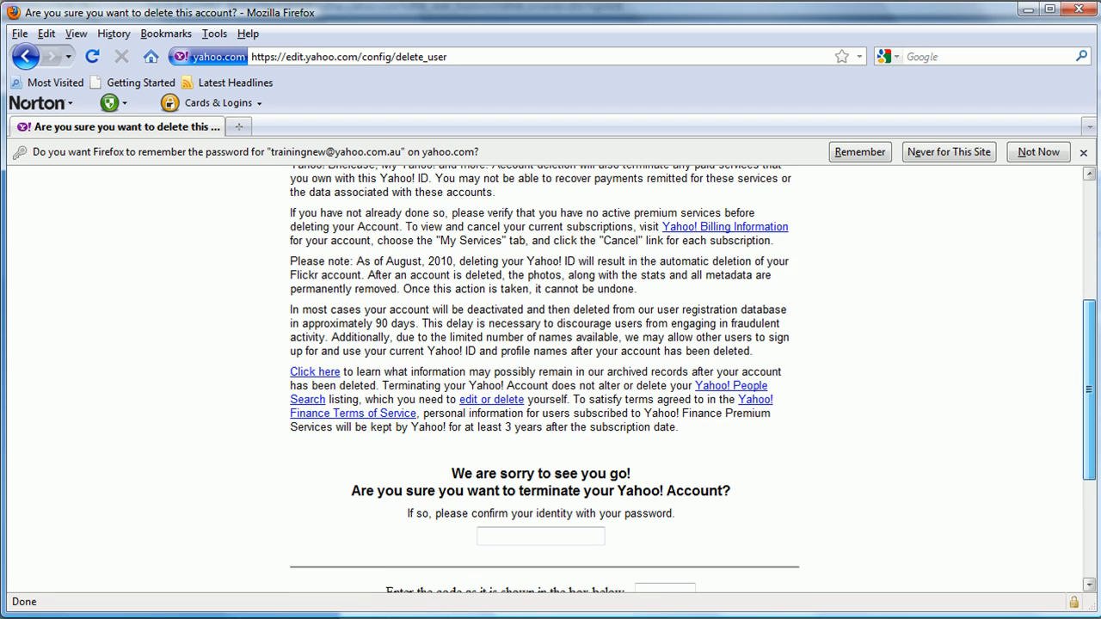
{"action": "scroll", "scroll_direction": "down", "scroll_amount": 3}
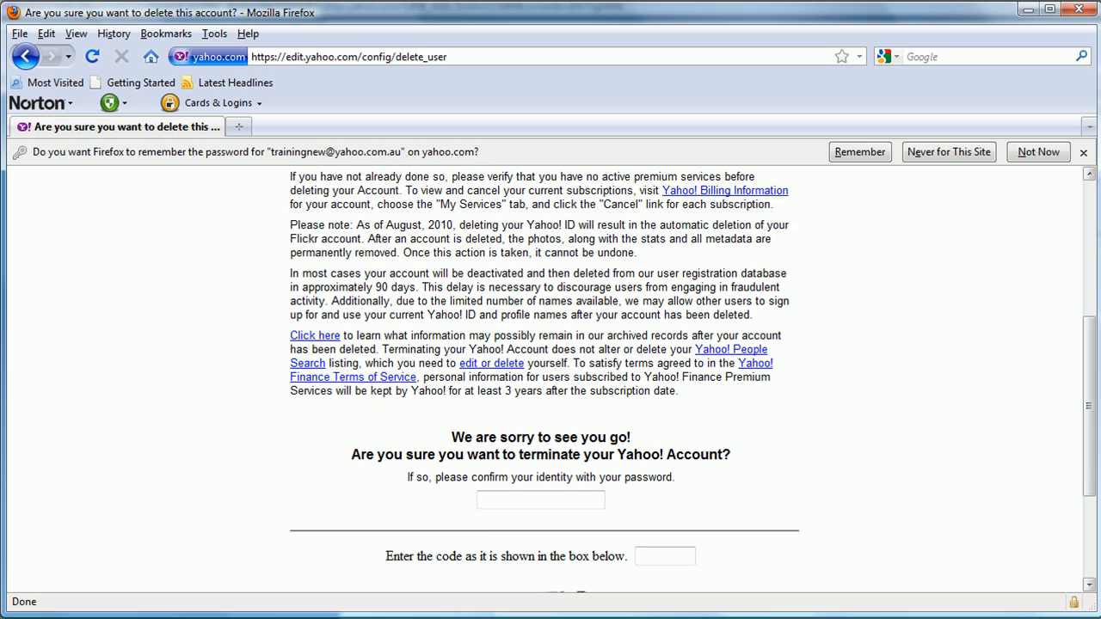
{"action": "left_click", "coordinate": [541, 500]}
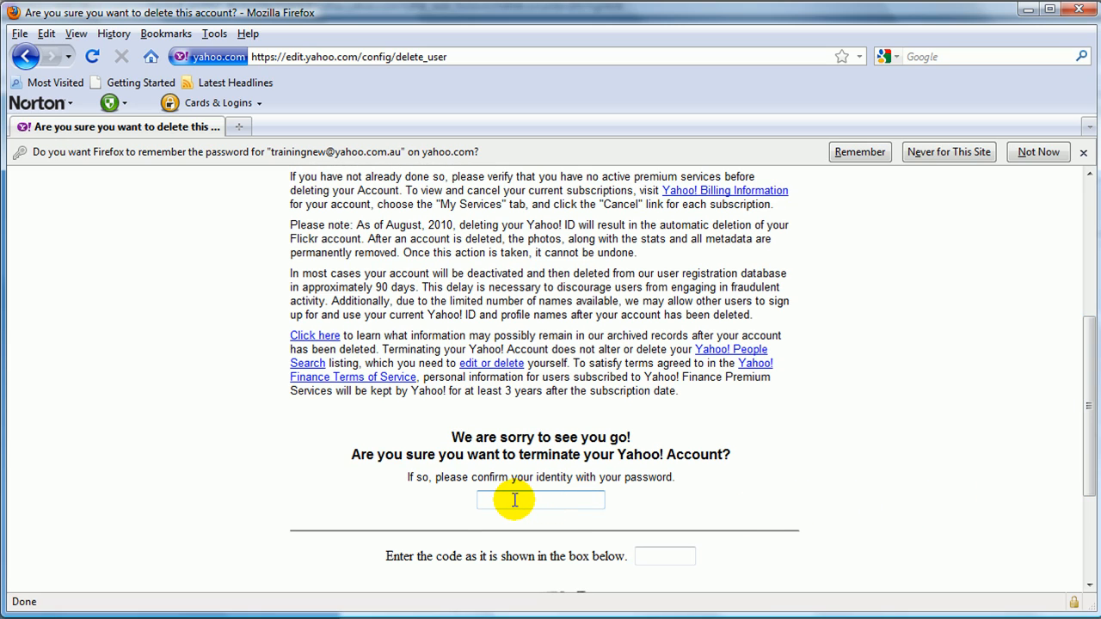
{"action": "left_click", "coordinate": [540, 500]}
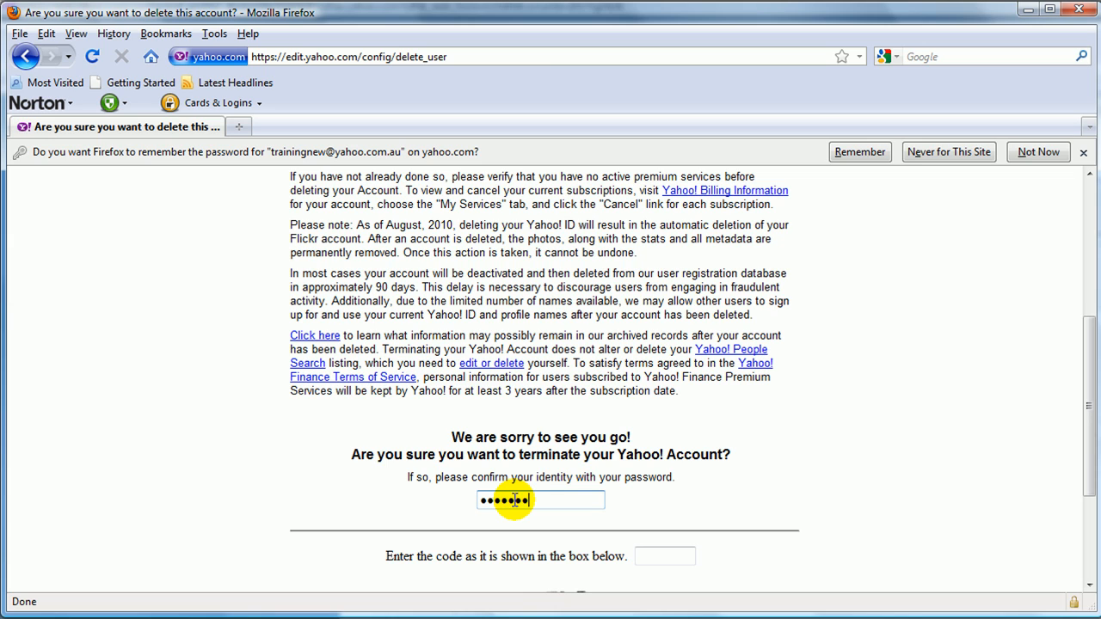
{"action": "type", "text": "x"}
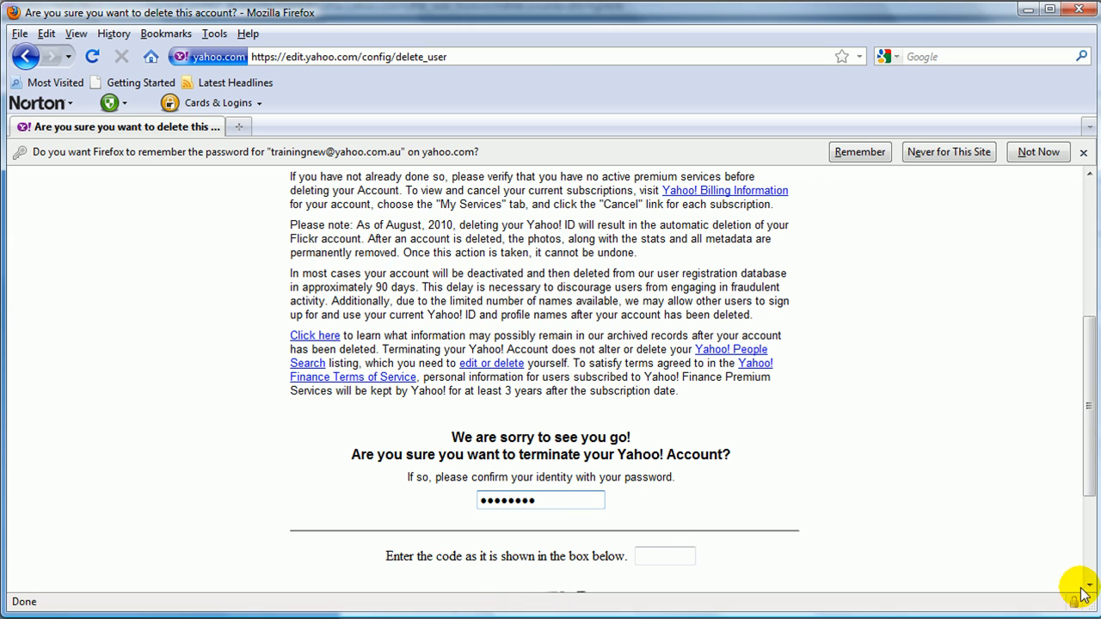
{"action": "scroll", "scroll_direction": "down", "scroll_amount": 3}
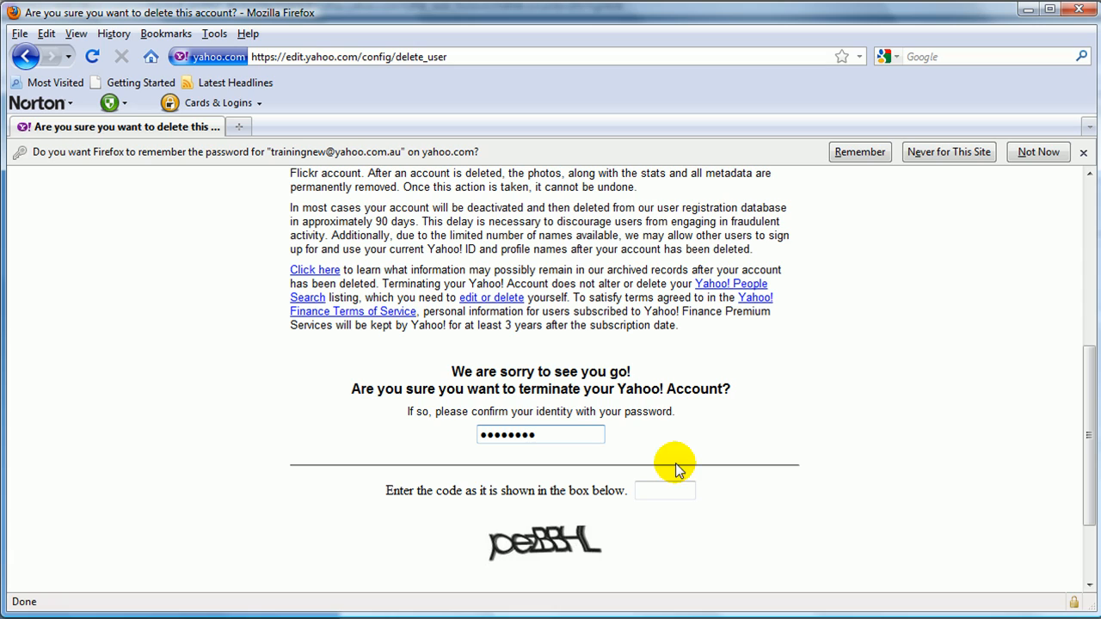
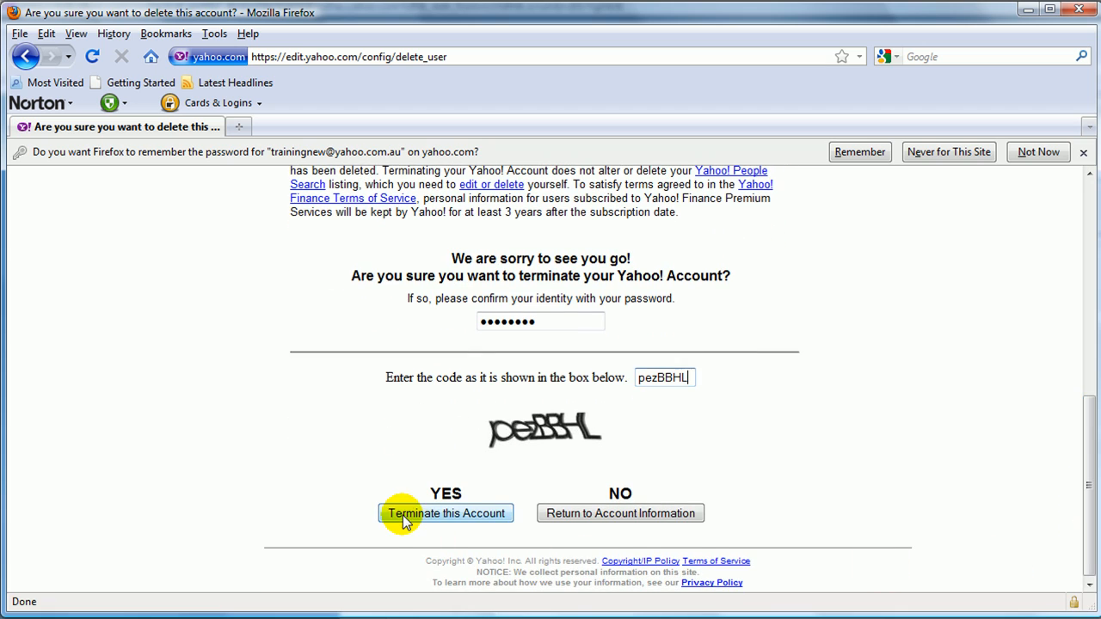
{"action": "left_click", "coordinate": [445, 513]}
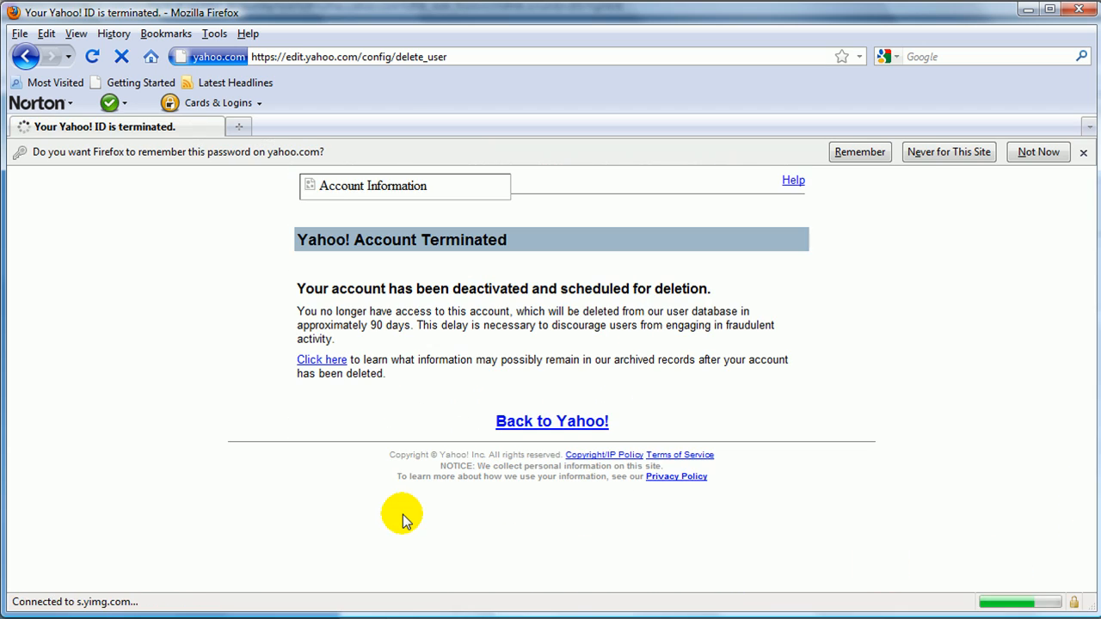